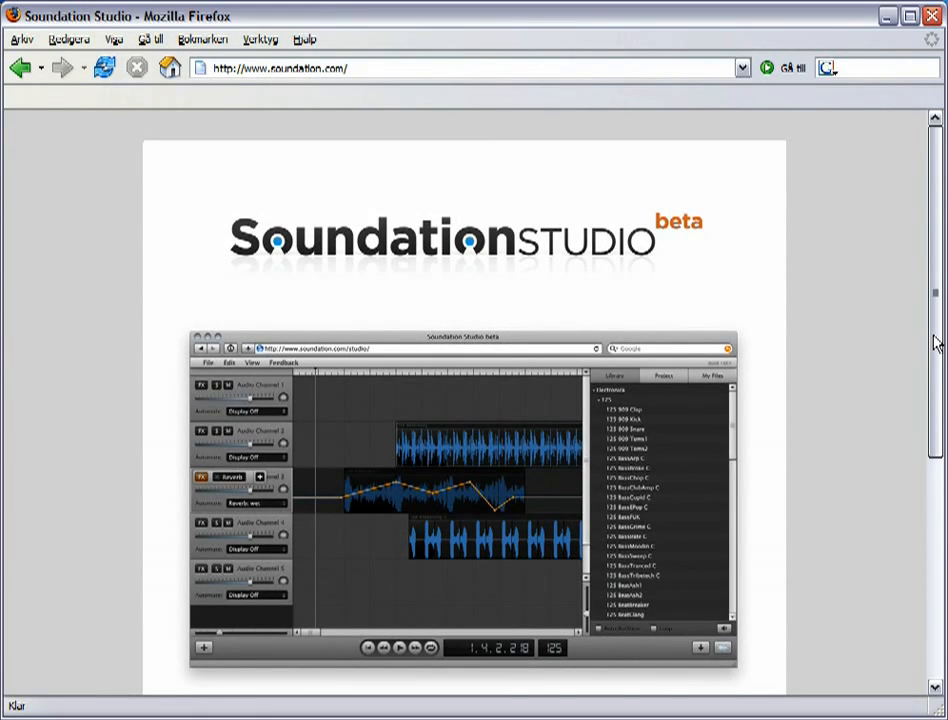
Scroll the Library panel to show the Electronica sound folders beside the empty channels
scroll(down, 3)
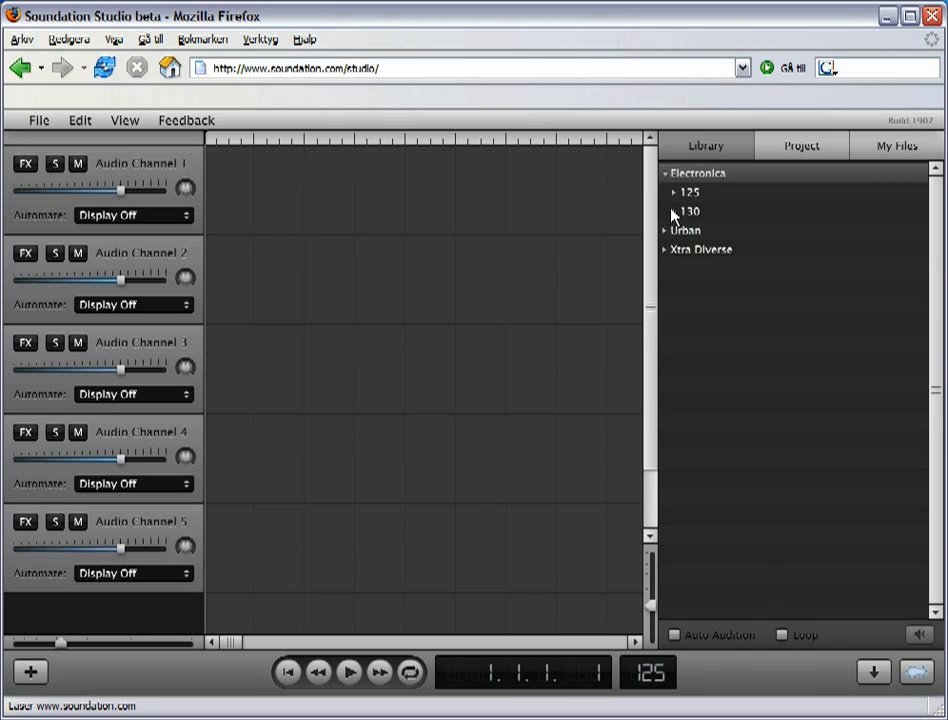
Expand the Electronica 130 loop folder and select the 130 BassLurks C loop
click(676, 210)
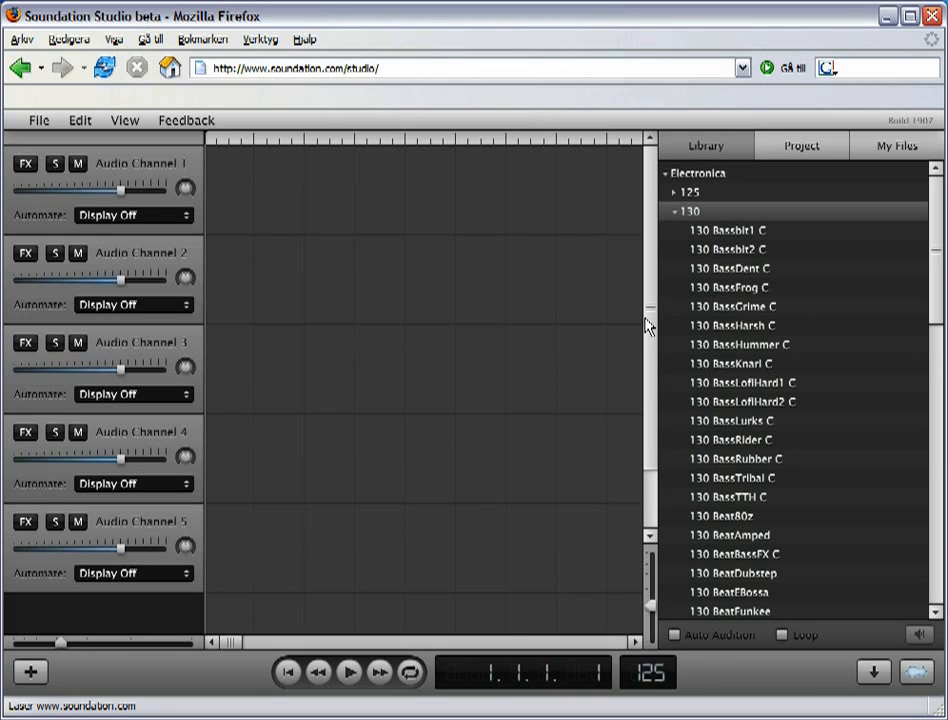
mouse_move(646, 677)
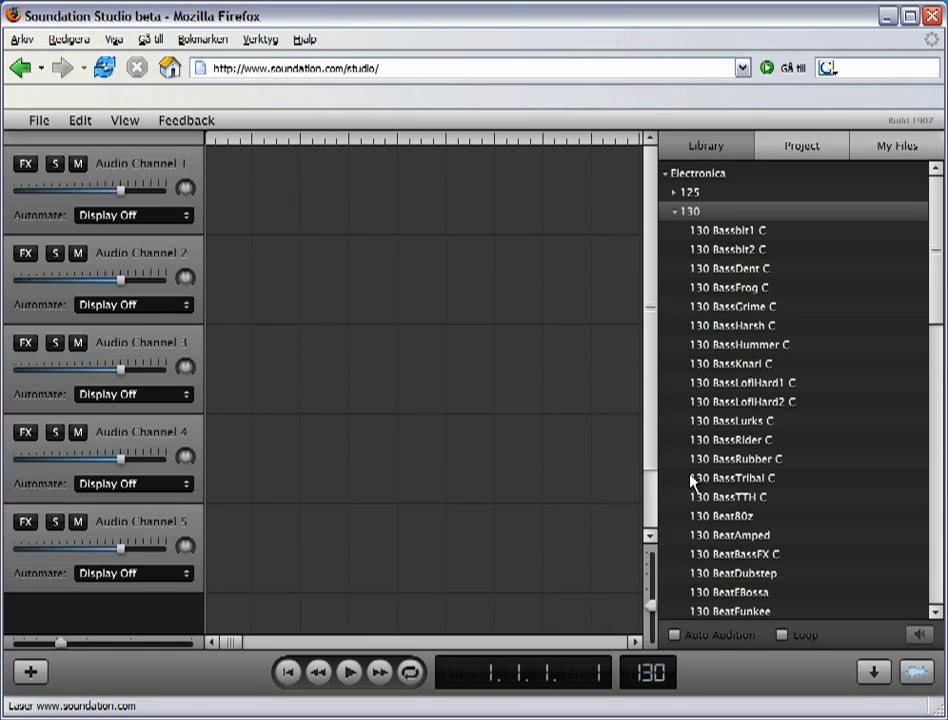
mouse_move(716, 255)
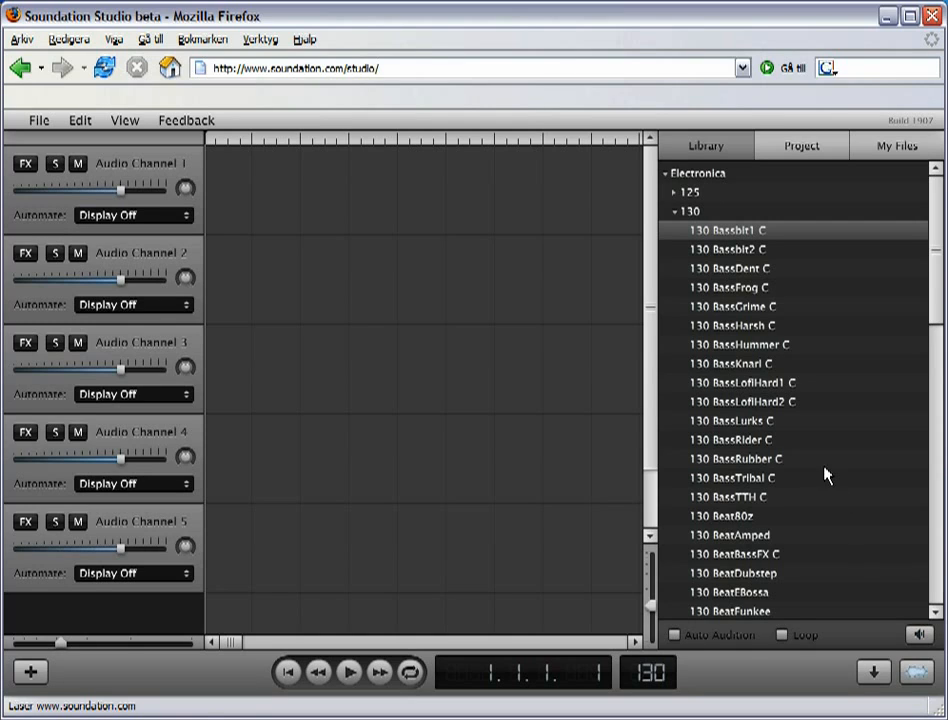
mouse_move(648, 705)
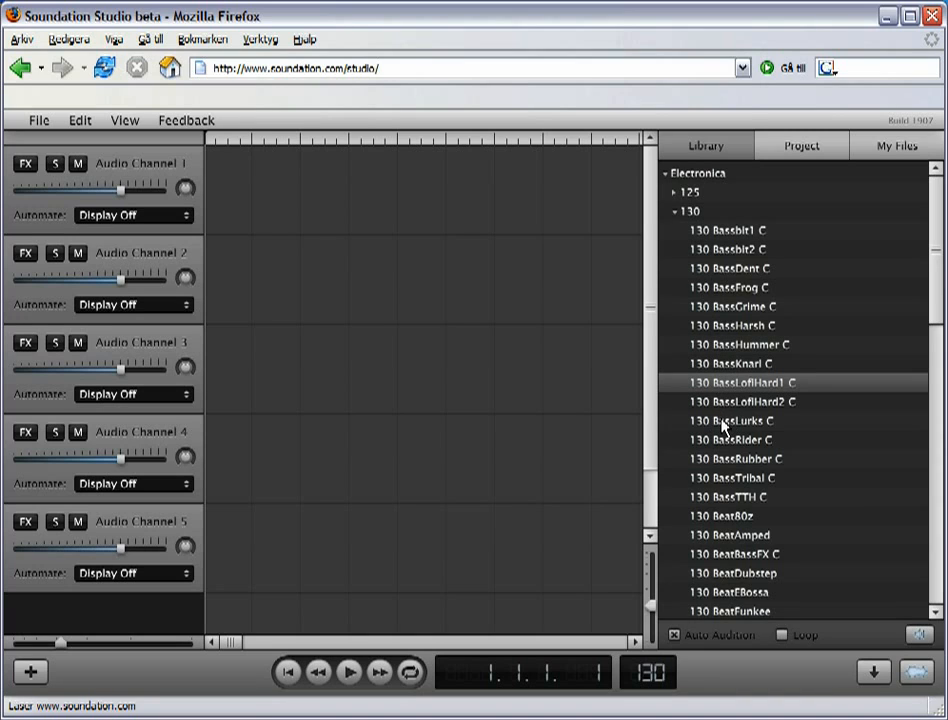
click(732, 420)
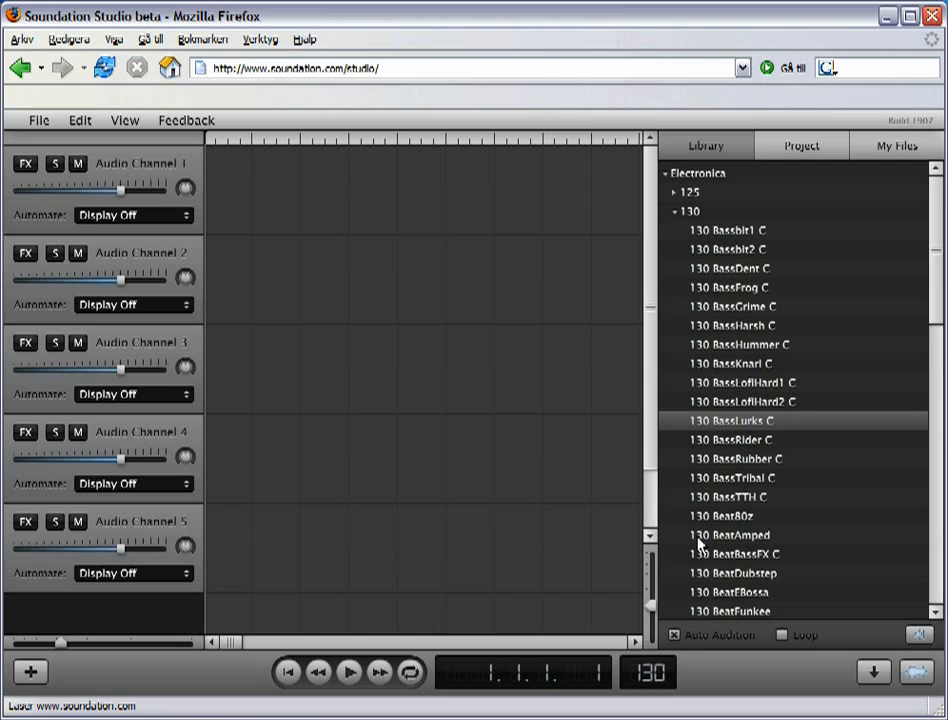
mouse_move(845, 636)
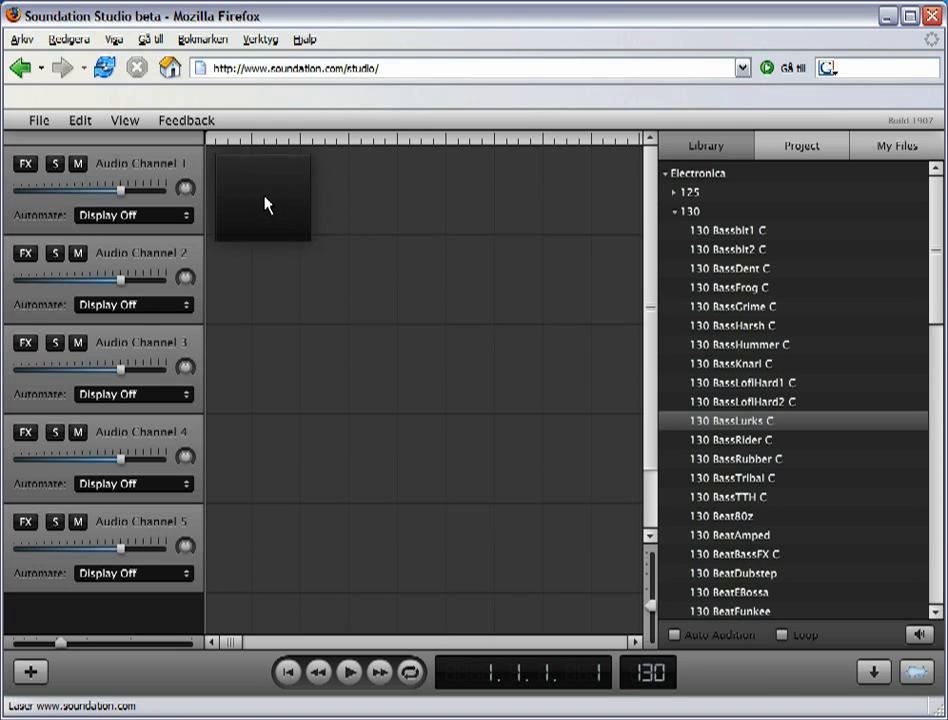
Place BassLurks C at the start of channel 1 and SynthTribal C on channel 3
drag(731, 420, 360, 190)
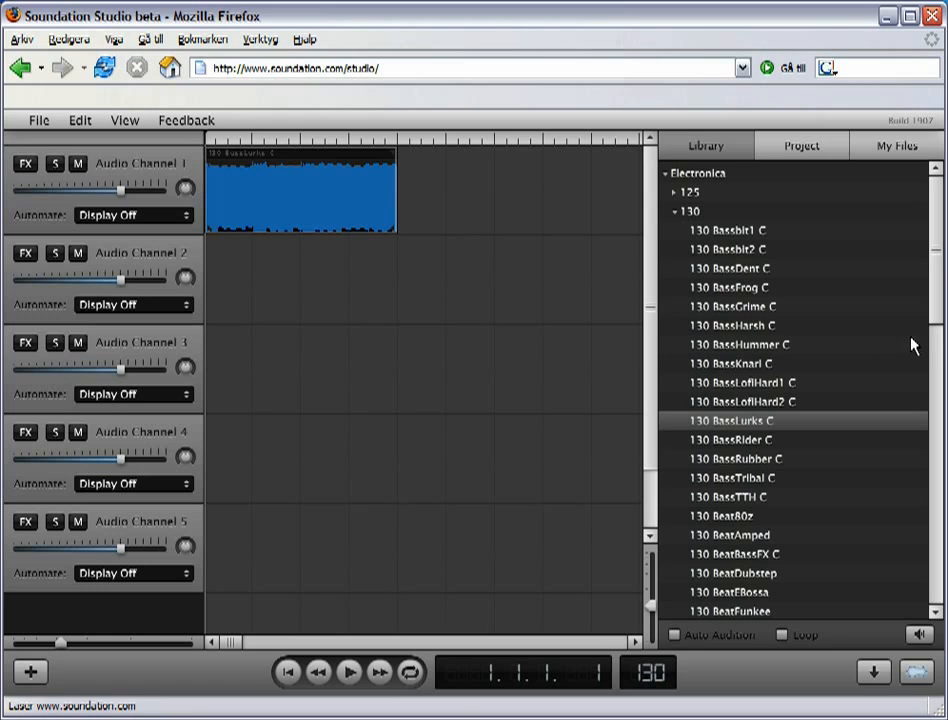
scroll(down, 3)
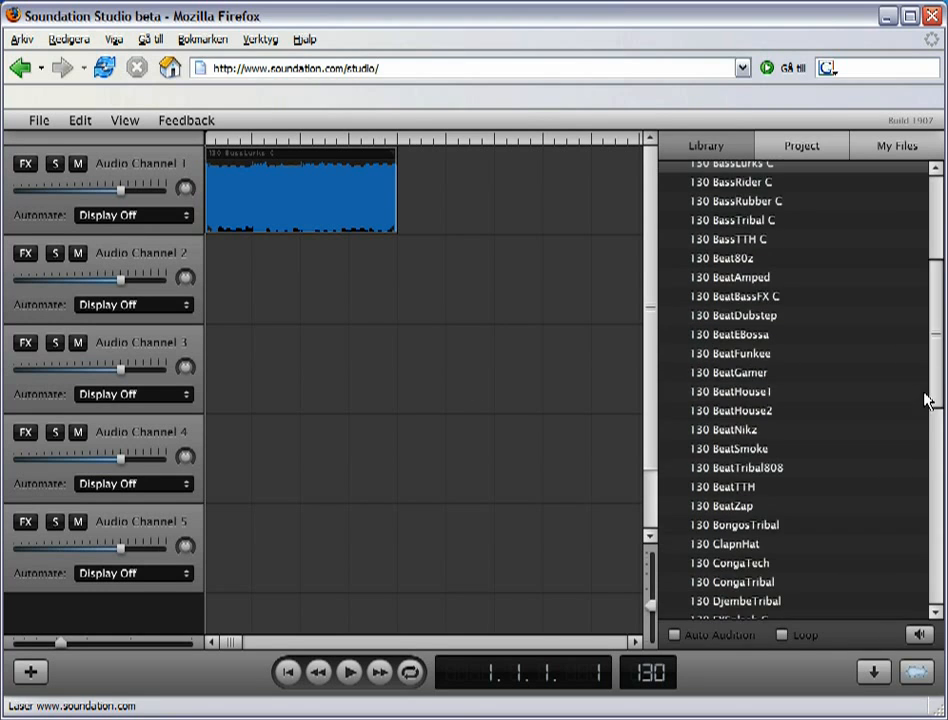
scroll(down, 3)
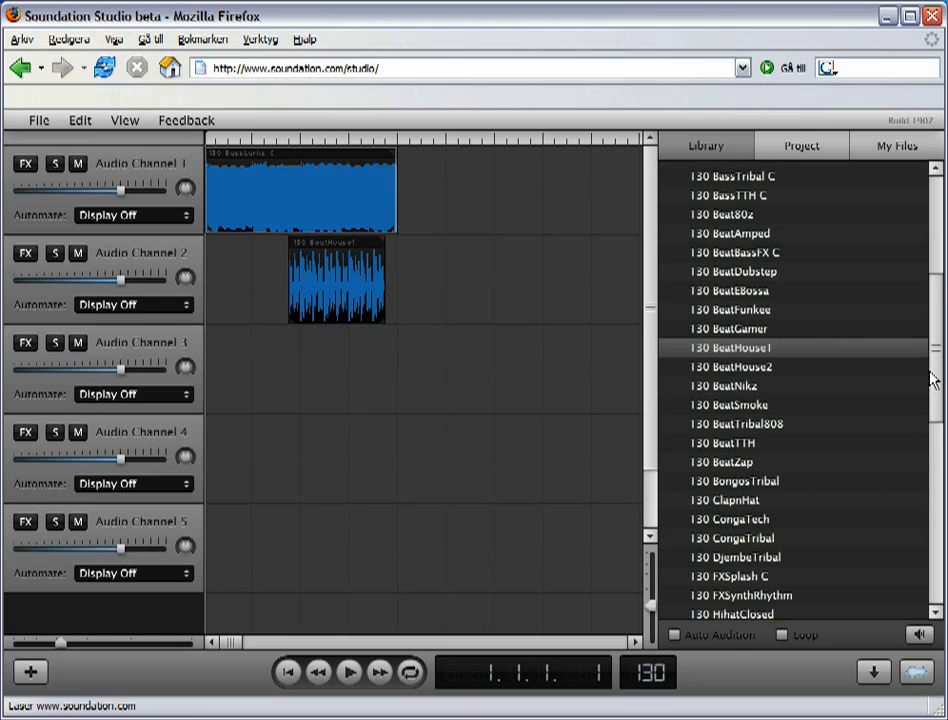
scroll(down, 3)
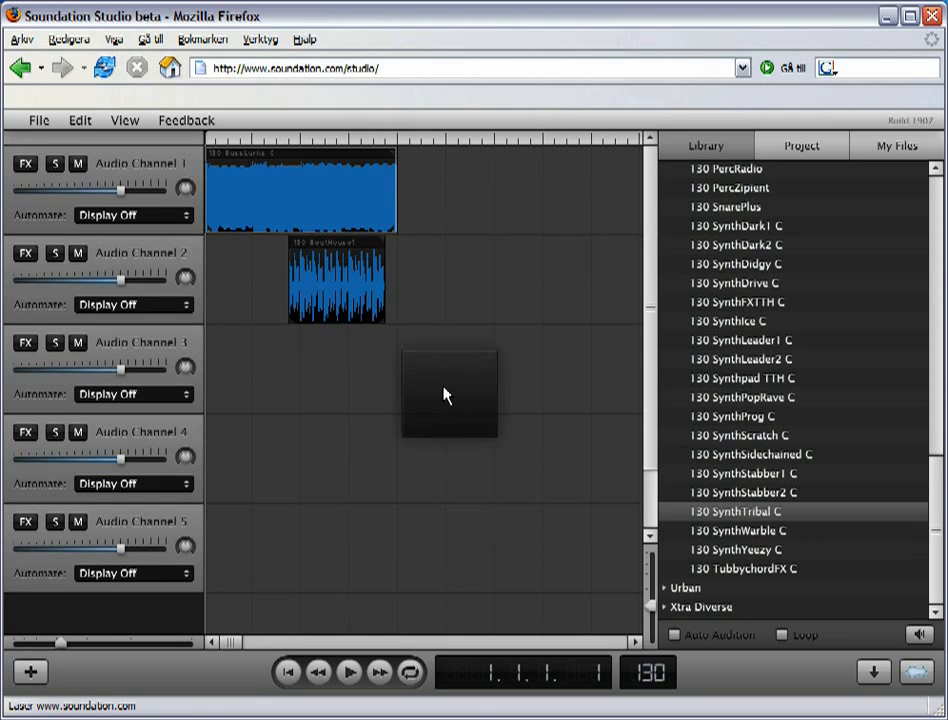
double_click(735, 511)
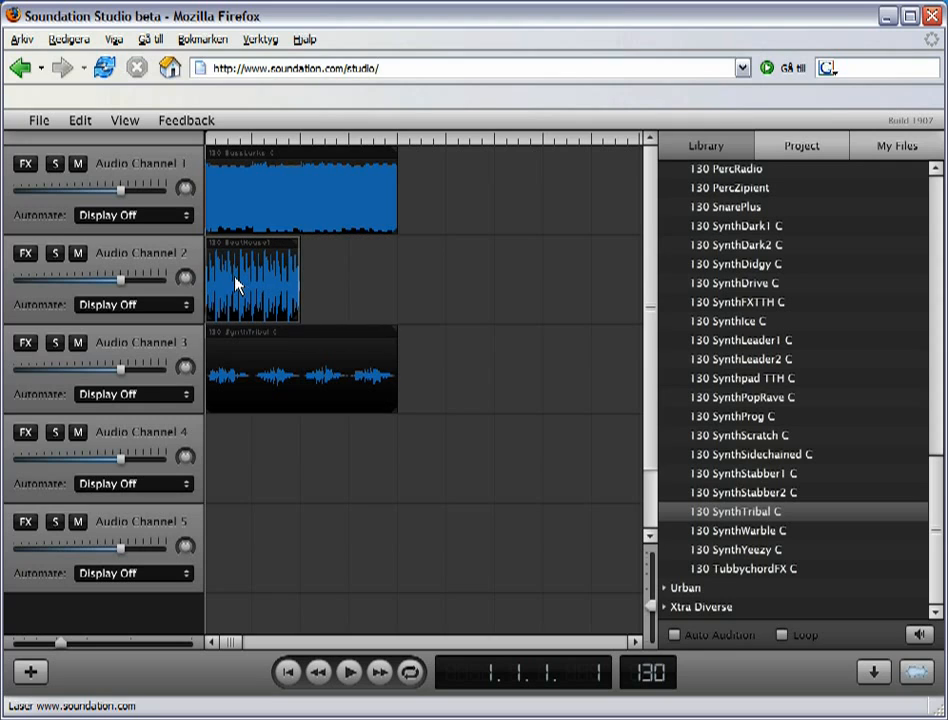
mouse_move(296, 250)
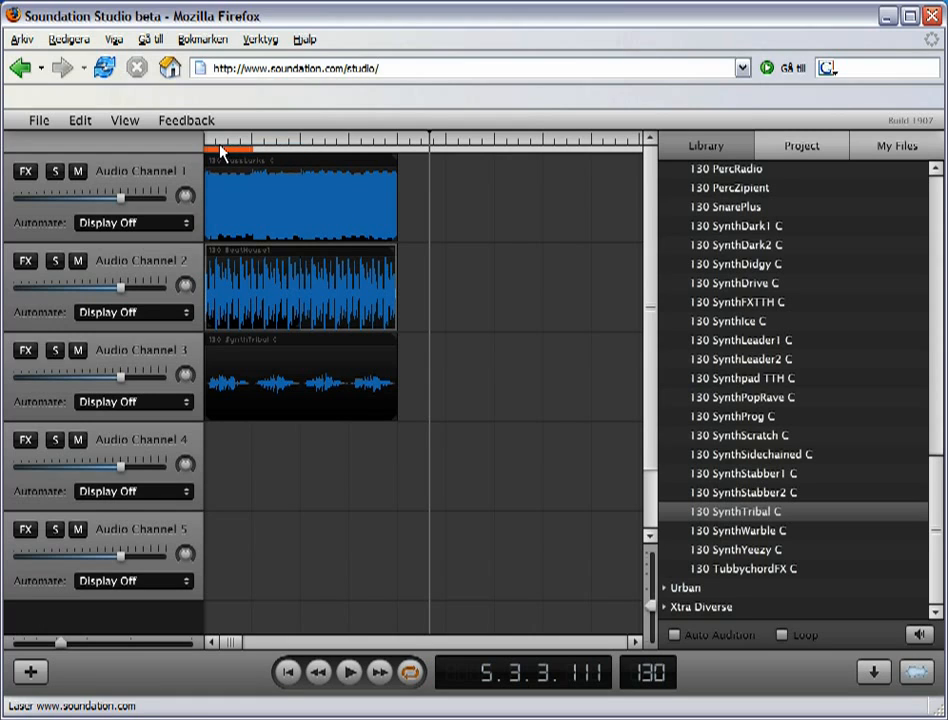
mouse_move(256, 152)
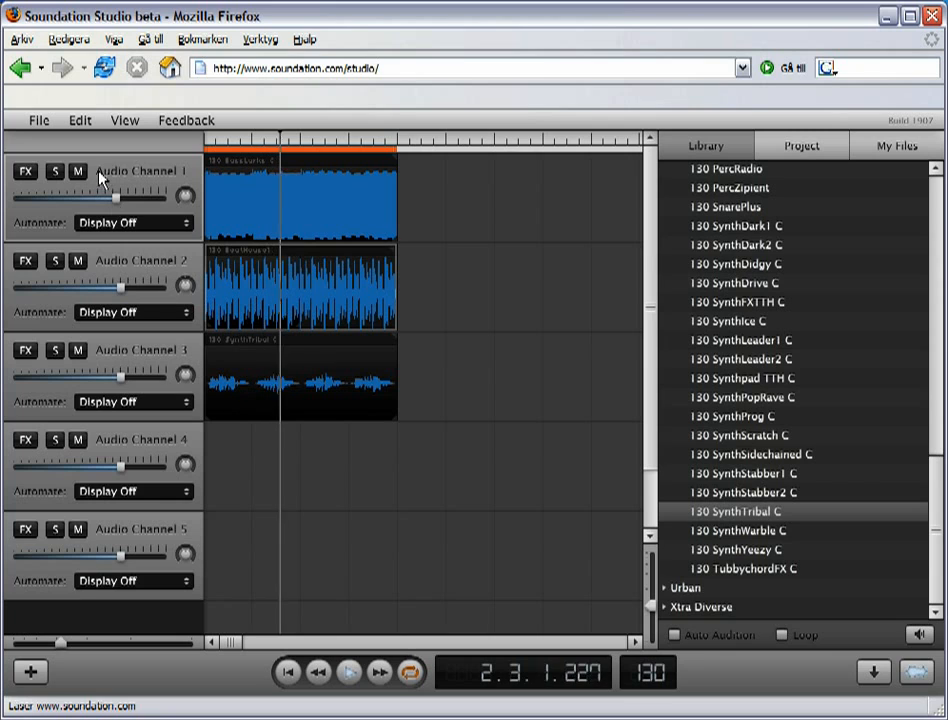
Open the Add Effect list from Audio Channel 1's FX button
click(77, 173)
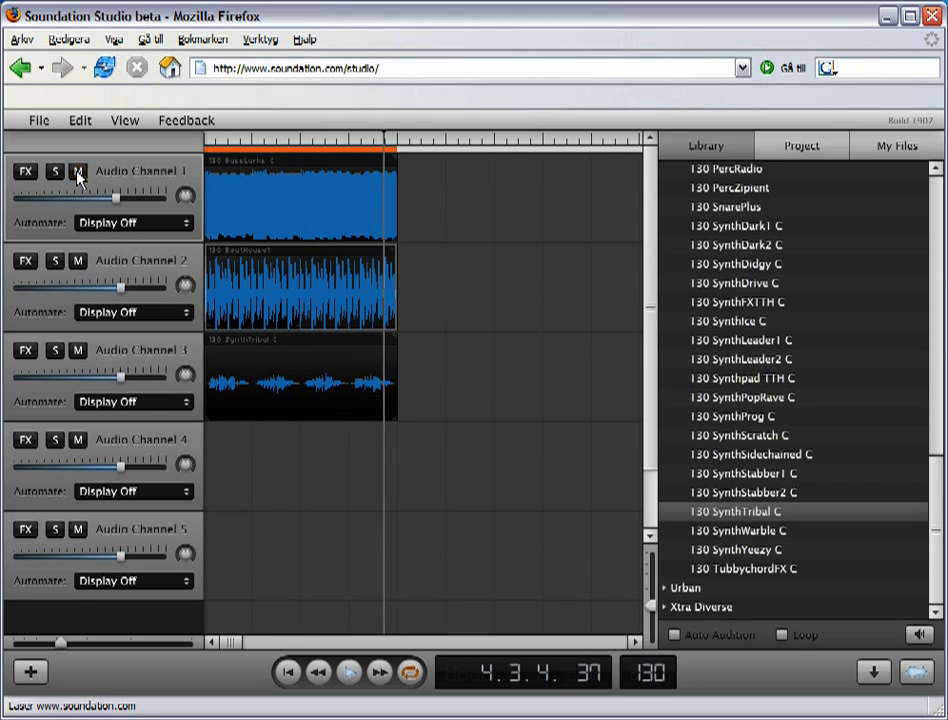
click(51, 269)
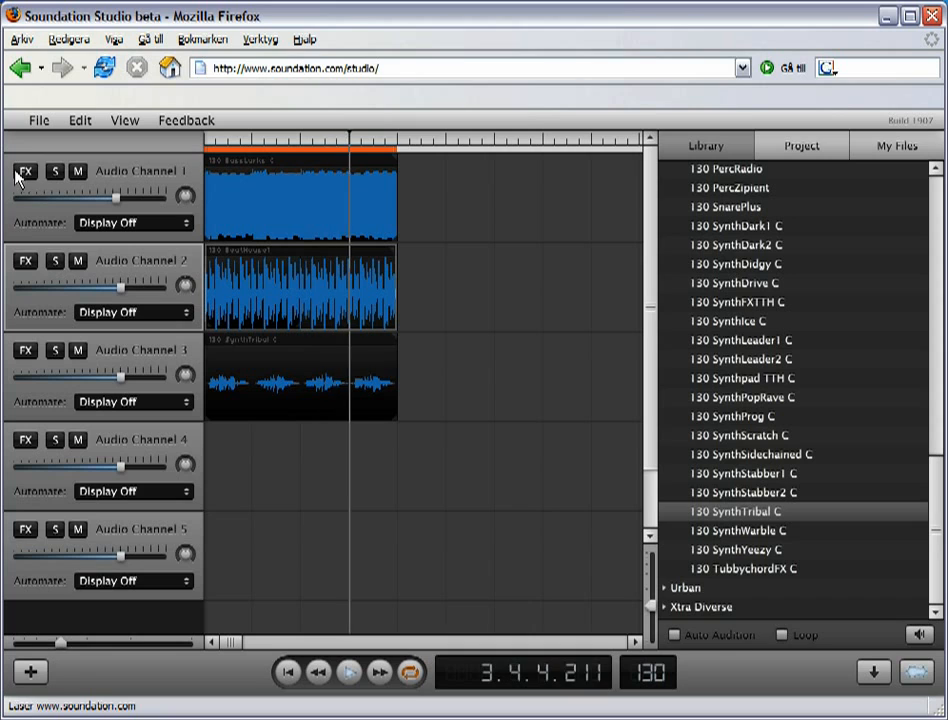
click(54, 172)
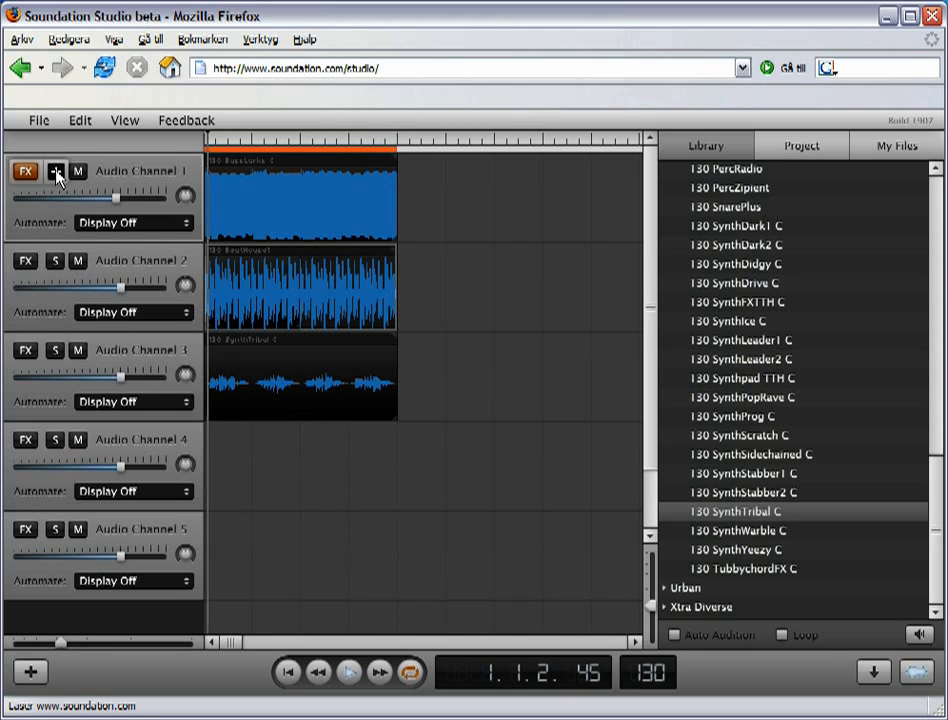
click(25, 170)
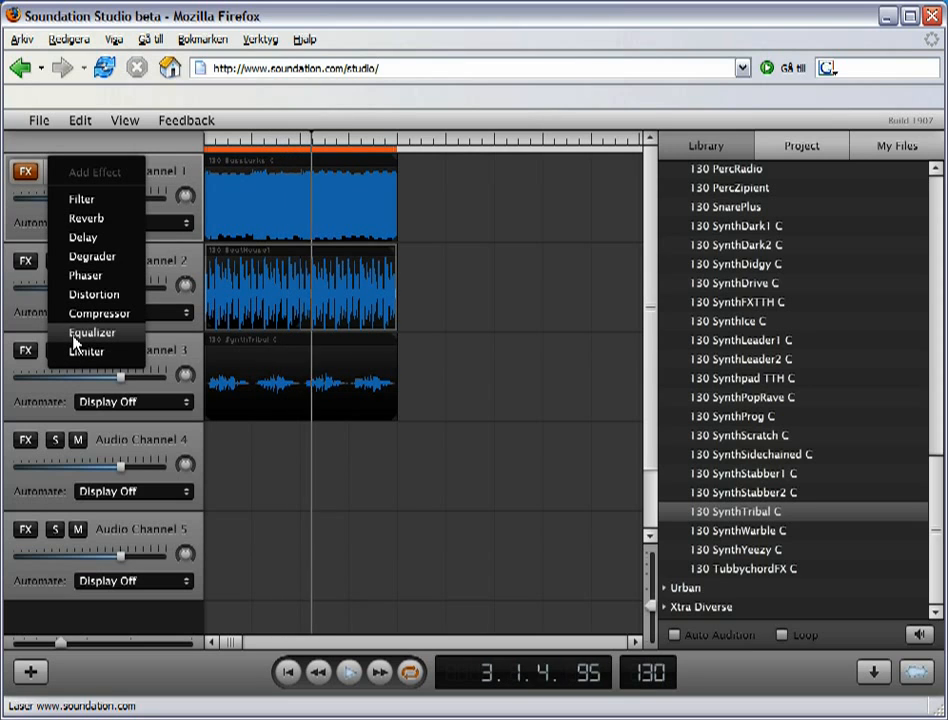
Open Audio Channel 2's Automate dropdown with Display Off, Volume and Pan options
click(88, 332)
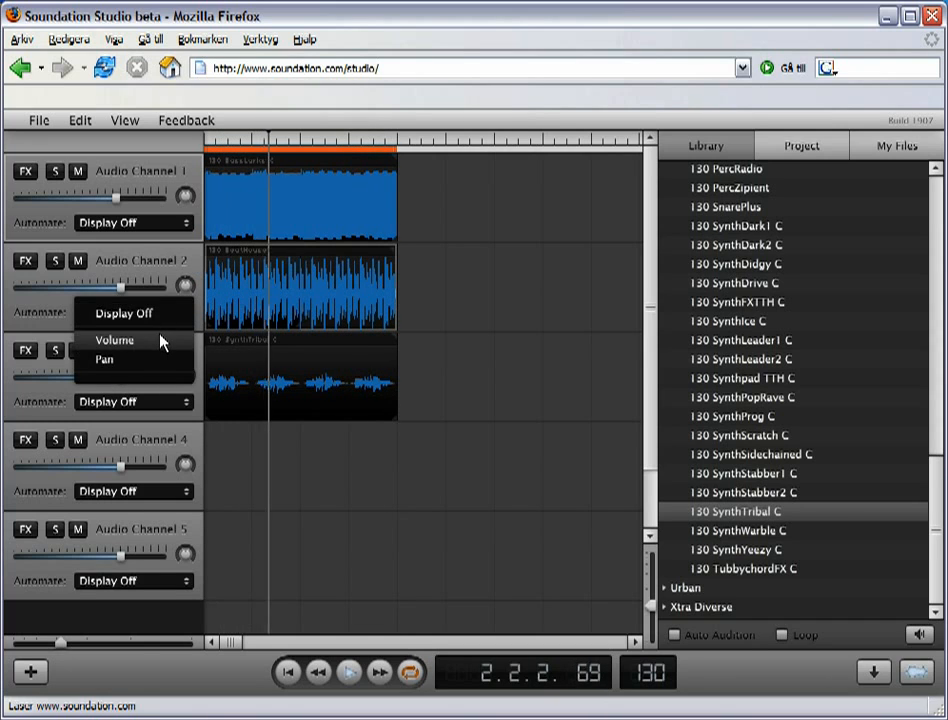
Close channel 2's Automate dropdown, keeping Display Off selected
click(112, 340)
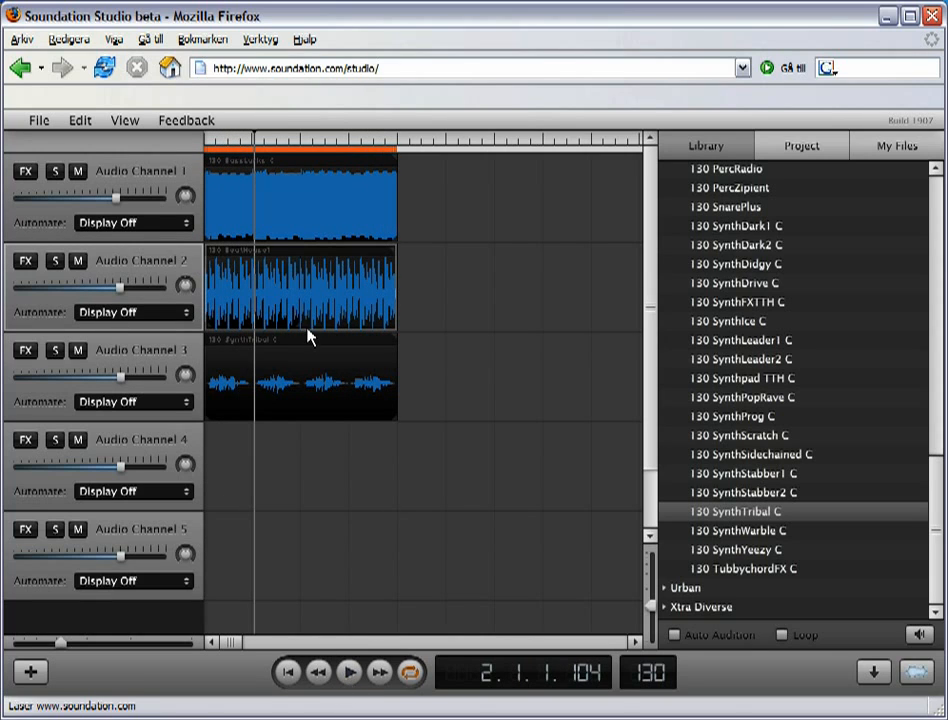
click(39, 120)
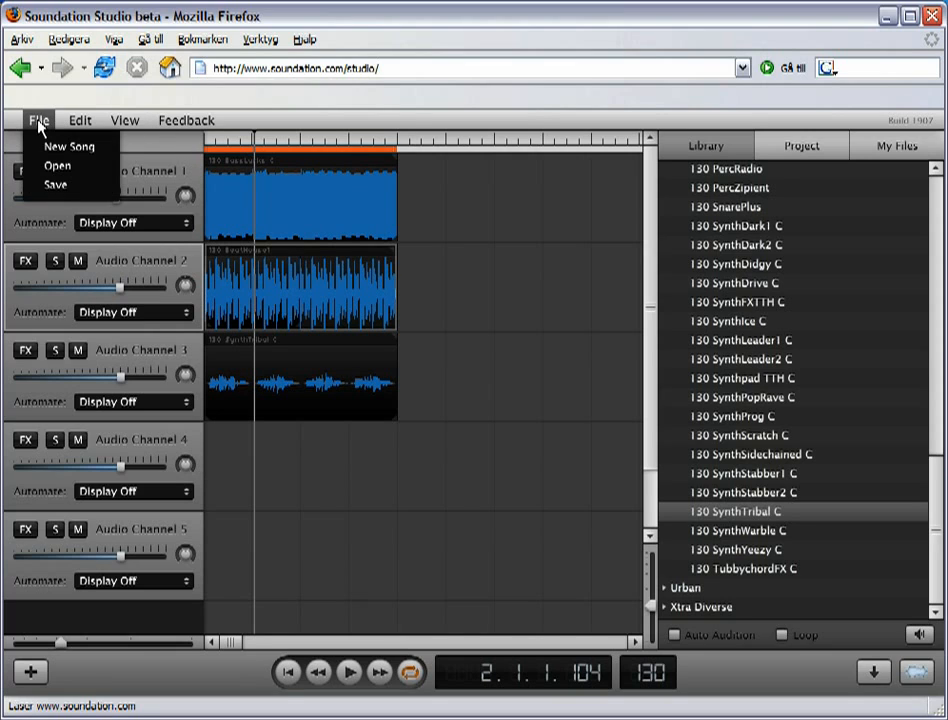
mouse_move(56, 189)
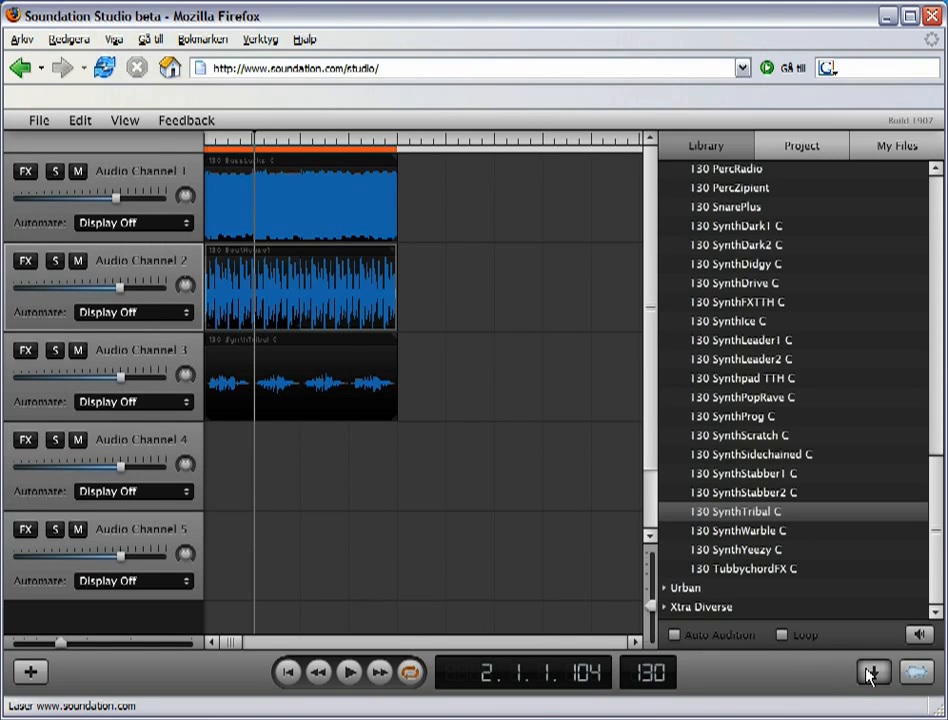
Publish the song with Publish To Web and open its Song URL player page
click(870, 675)
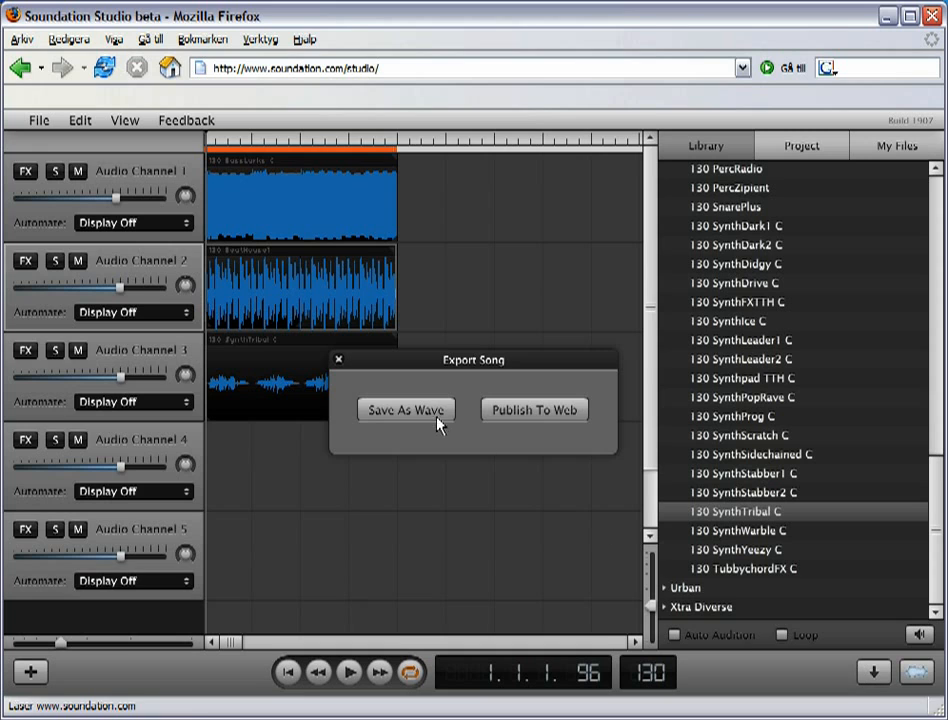
click(405, 409)
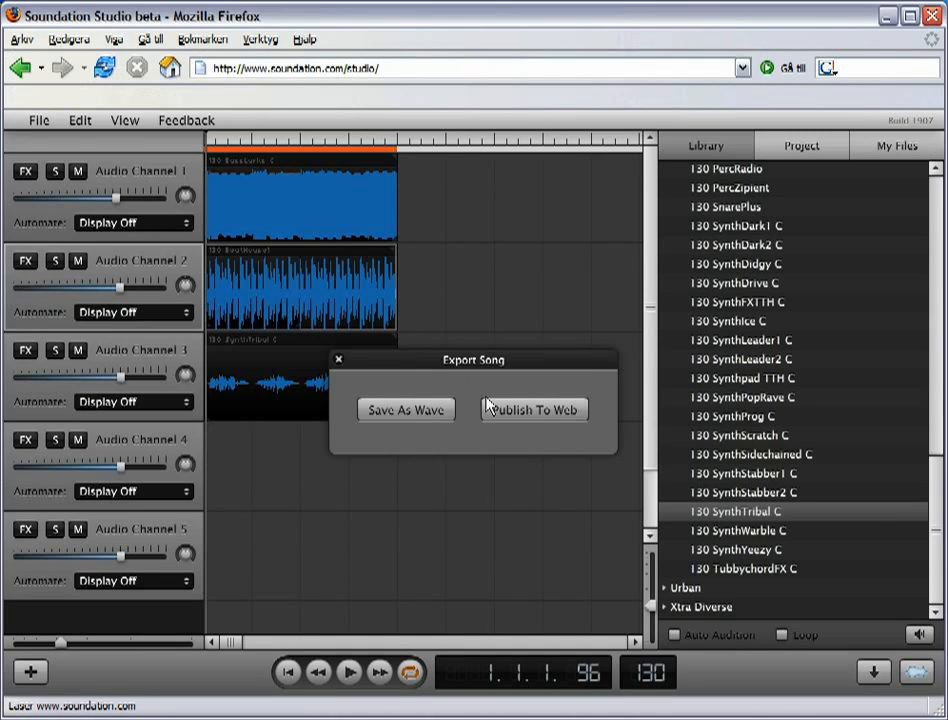
click(534, 409)
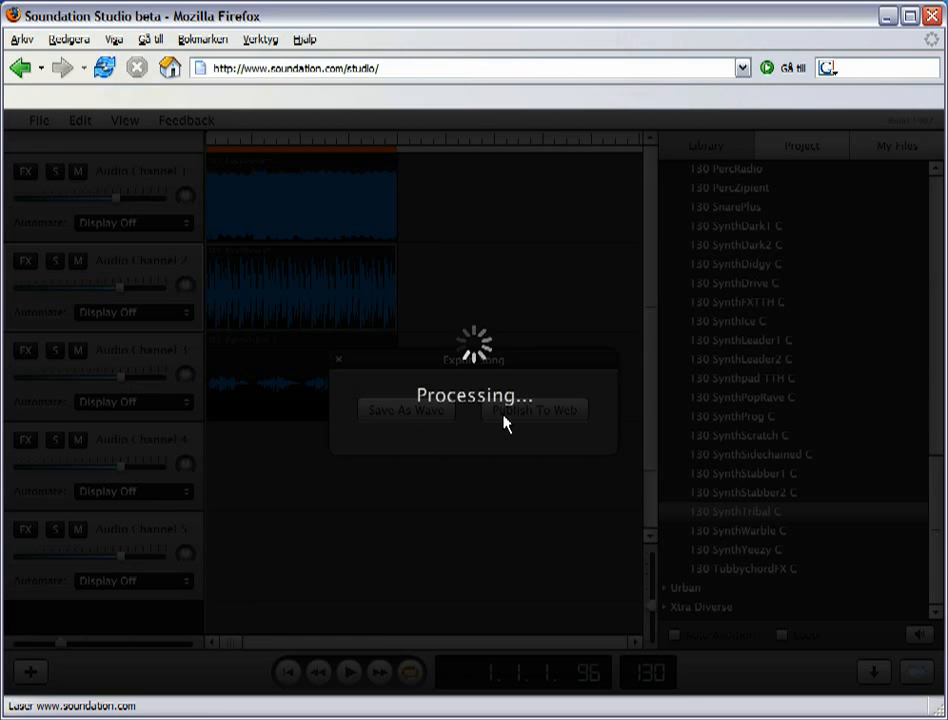
click(533, 409)
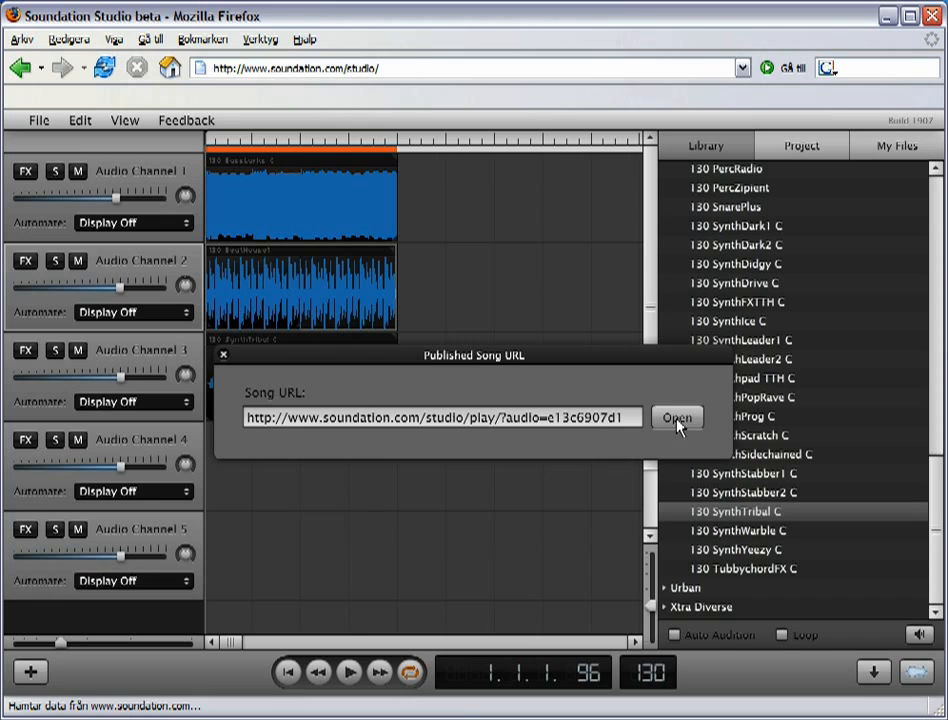
click(677, 417)
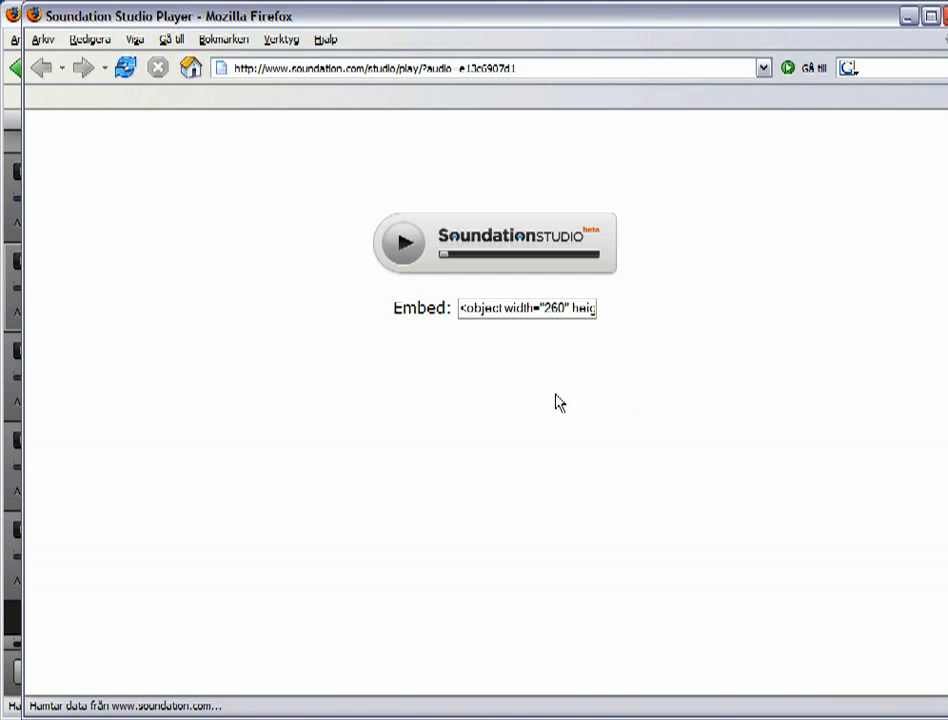
Play the published song on its player page, then select the entire embed code
click(404, 242)
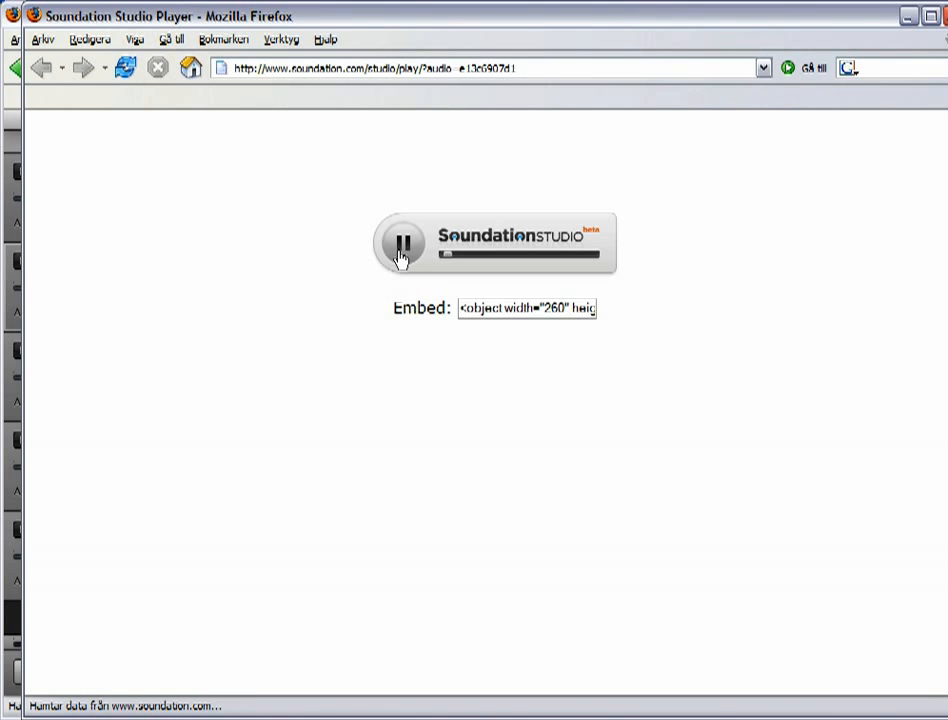
click(404, 243)
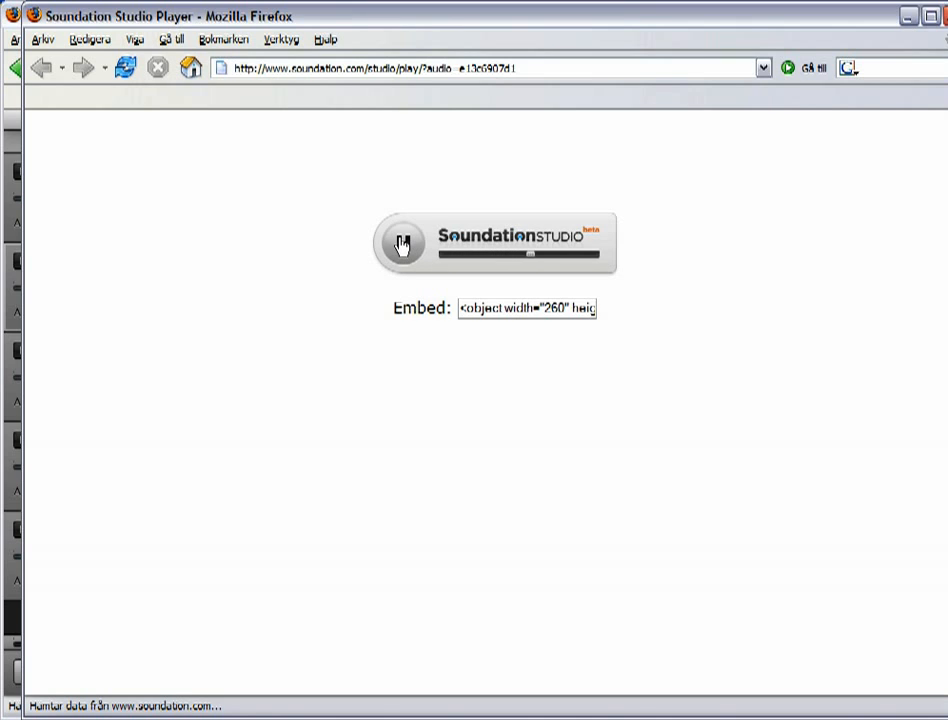
click(401, 242)
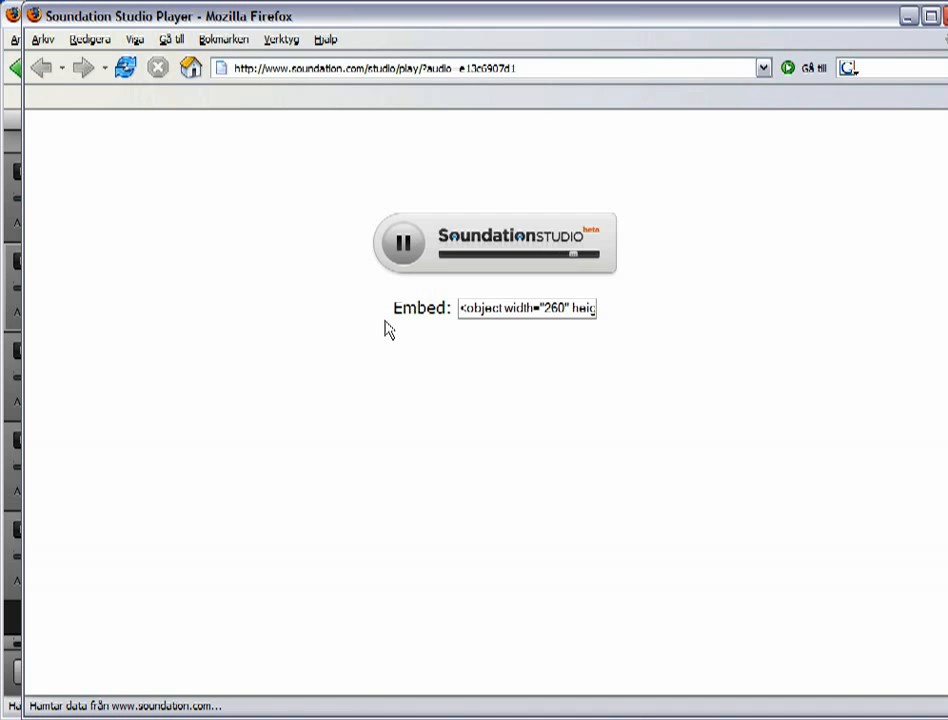
click(405, 243)
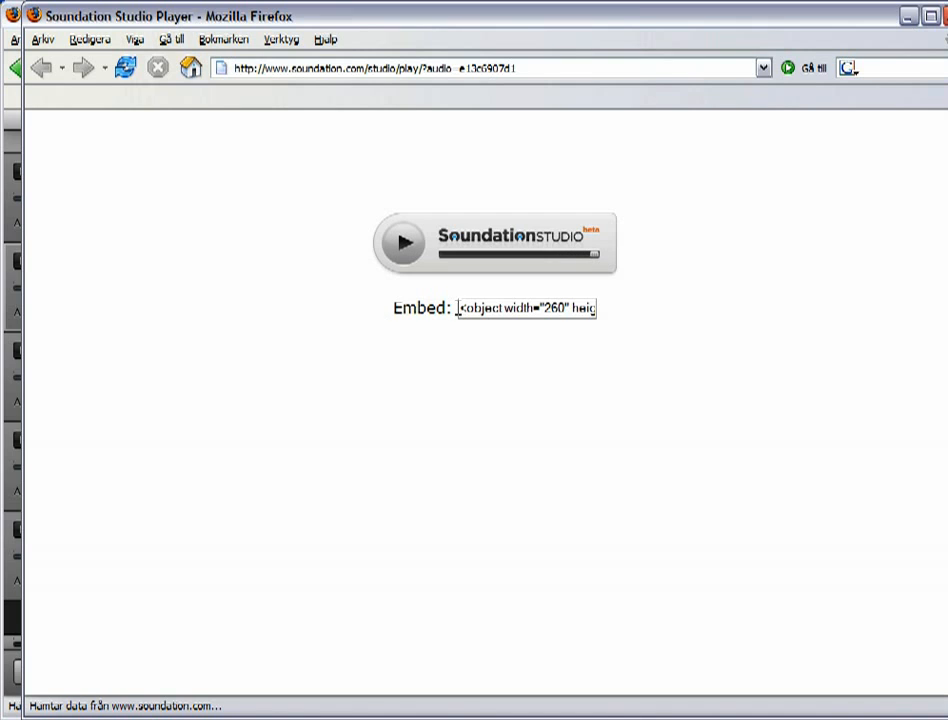
triple_click(530, 308)
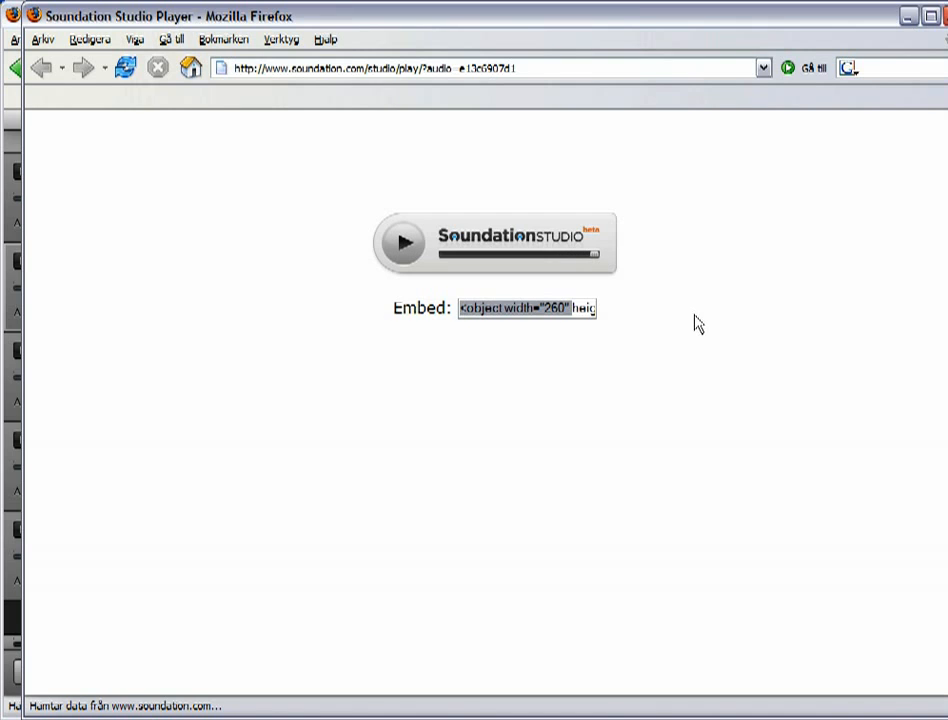